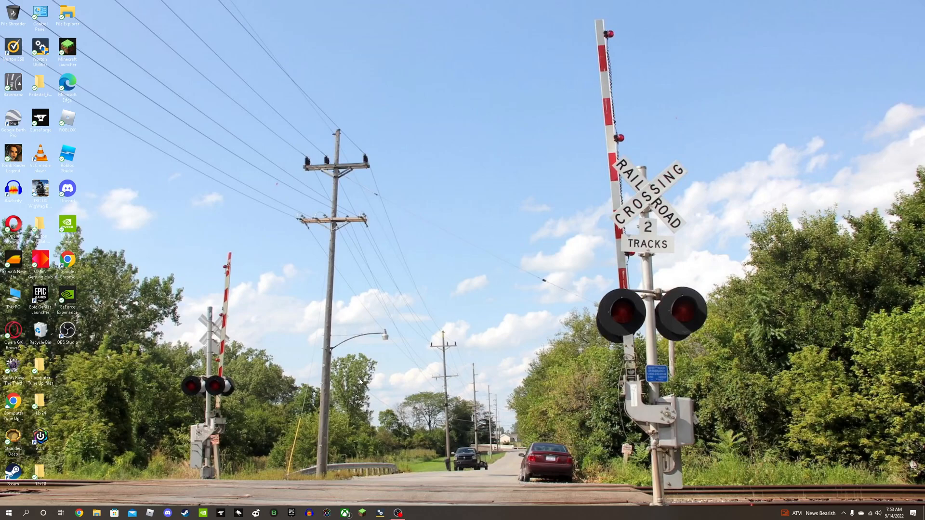
{"action": "mouse_move", "coordinate": [360, 363]}
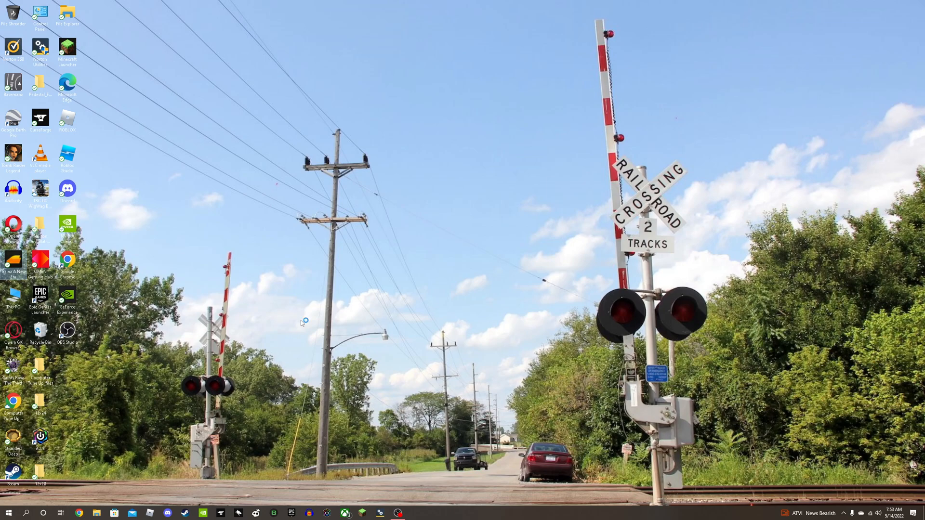
{"action": "mouse_move", "coordinate": [219, 282]}
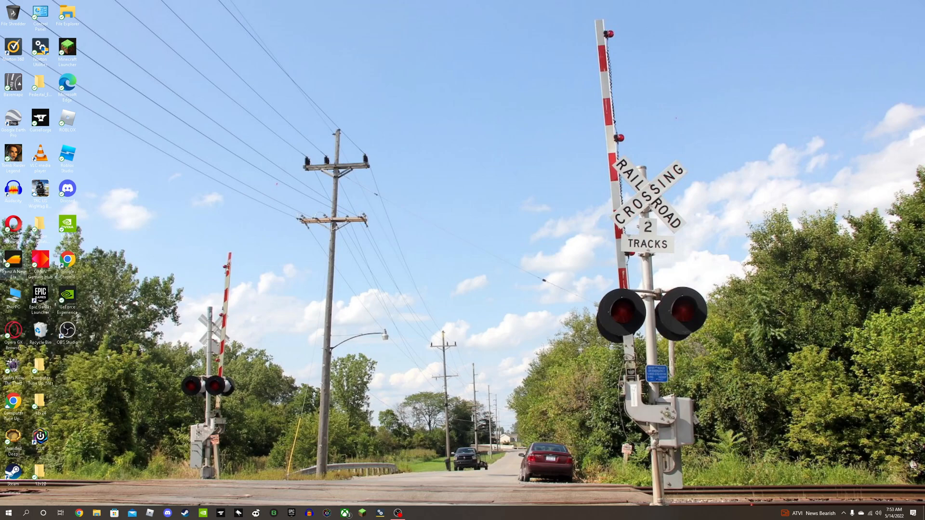
{"action": "mouse_move", "coordinate": [183, 240]}
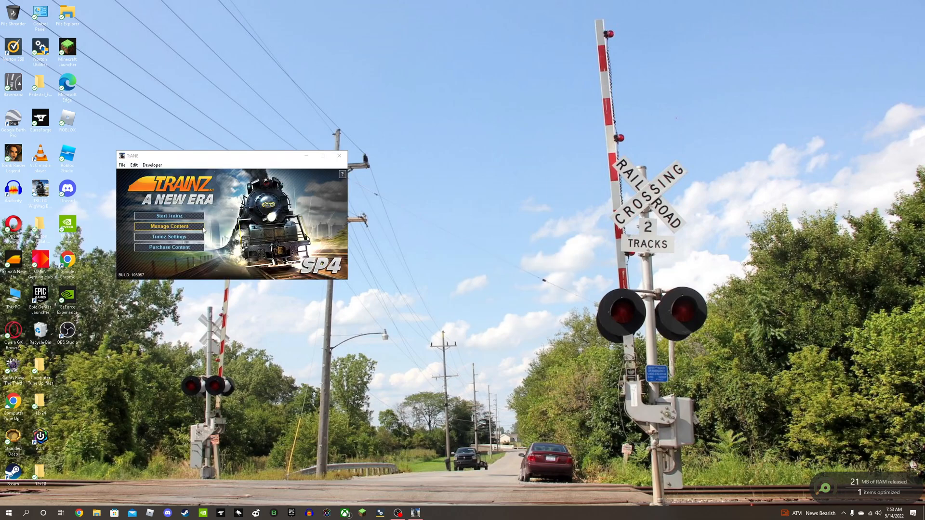
Filter installed content to 'CSX C40' and inspect the yn3 (ex-CR) asset flagged with missing dependencies.
{"action": "left_click", "coordinate": [168, 225]}
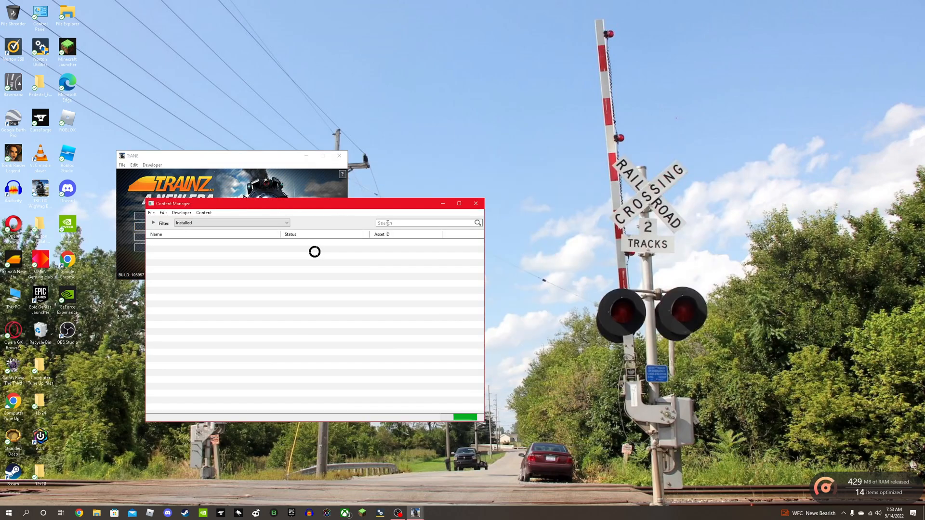
{"action": "type", "text": "CSX C40"}
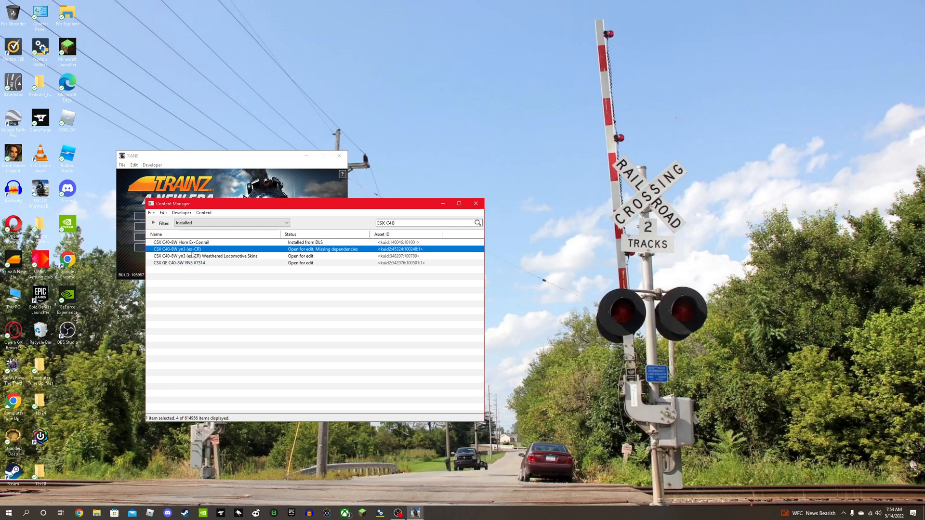
{"action": "double_click", "coordinate": [178, 248]}
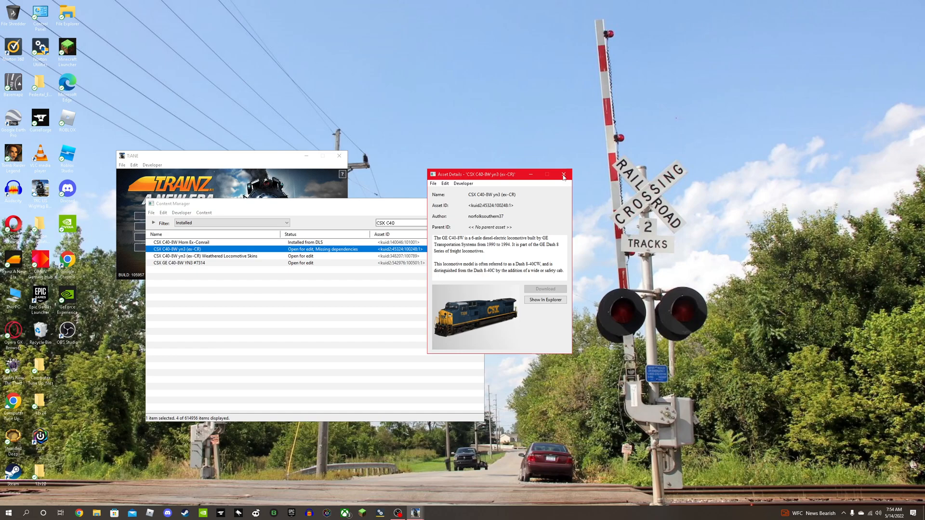
{"action": "left_click", "coordinate": [564, 175]}
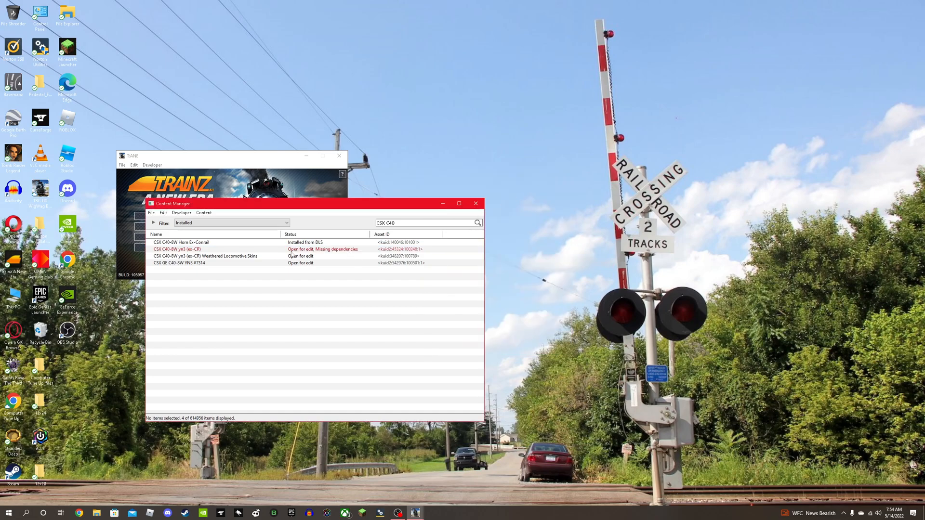
List the 19 dependencies of CSX C40-8W yn3 (ex-CR) and single out the unknown asset.
{"action": "right_click", "coordinate": [177, 248]}
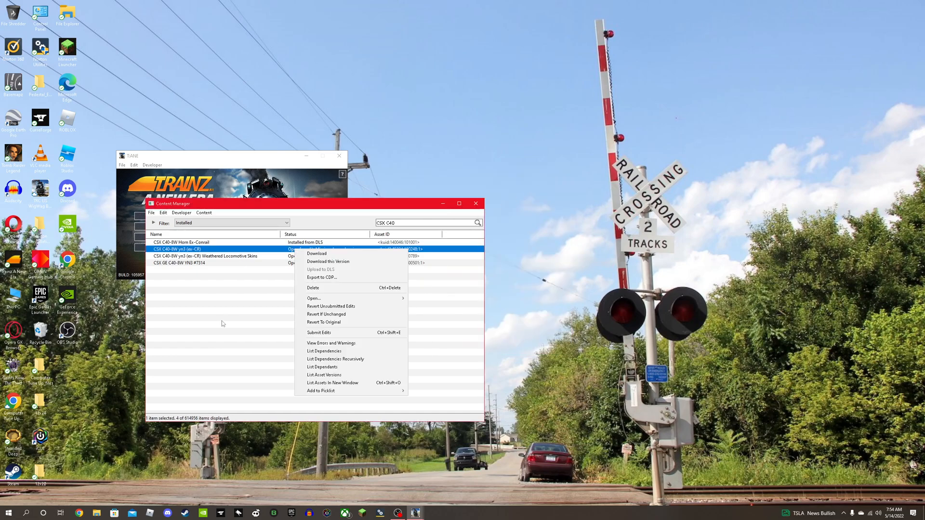
{"action": "left_click", "coordinate": [336, 359]}
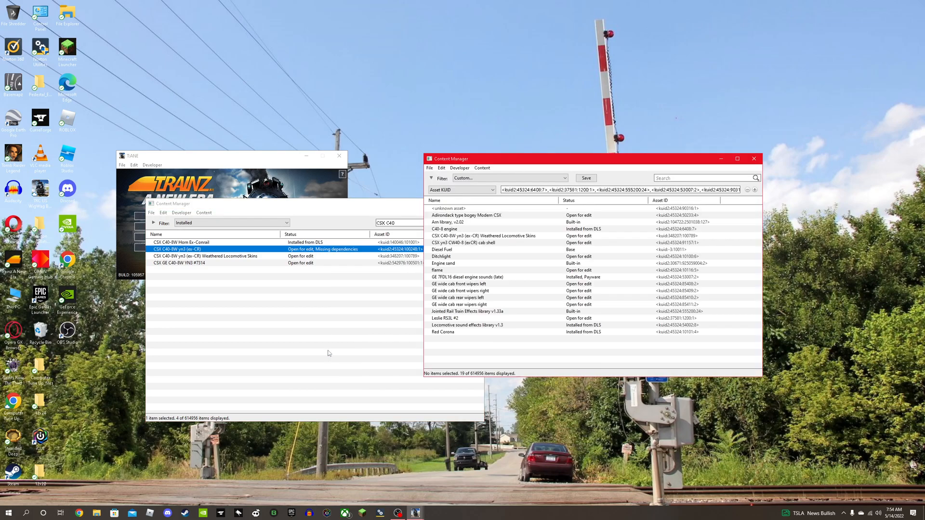
{"action": "mouse_move", "coordinate": [291, 249]}
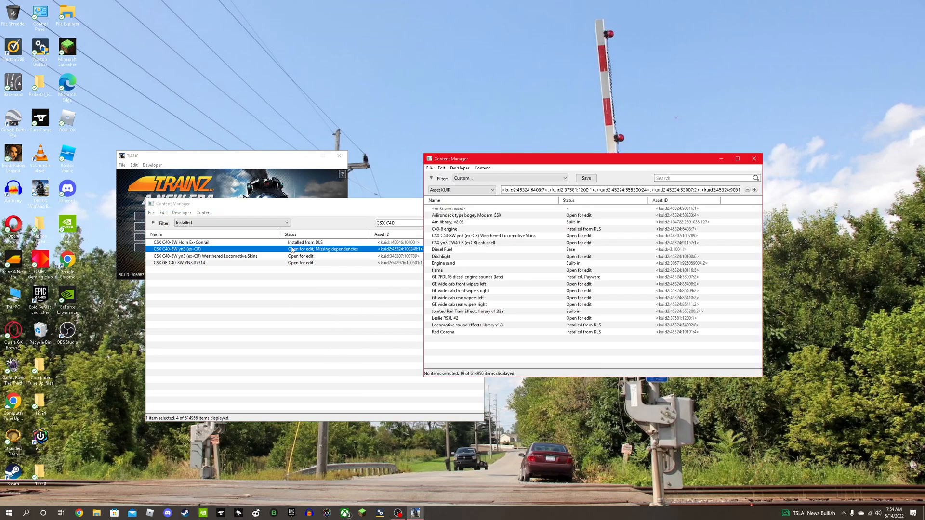
{"action": "double_click", "coordinate": [448, 208]}
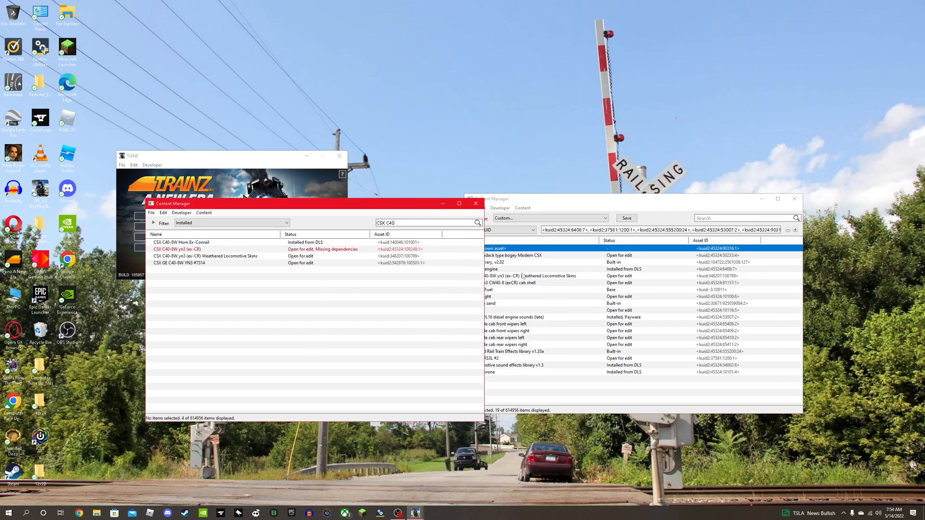
{"action": "right_click", "coordinate": [178, 249]}
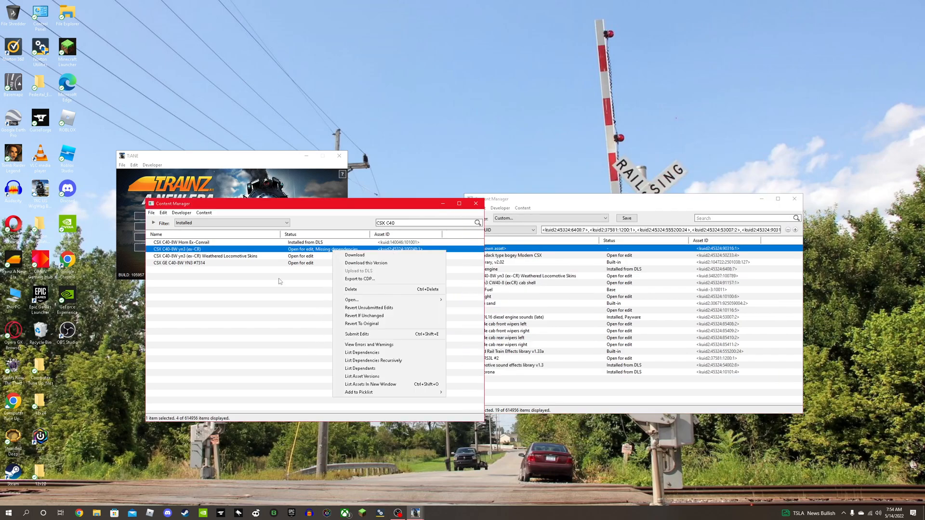
{"action": "left_click", "coordinate": [280, 281]}
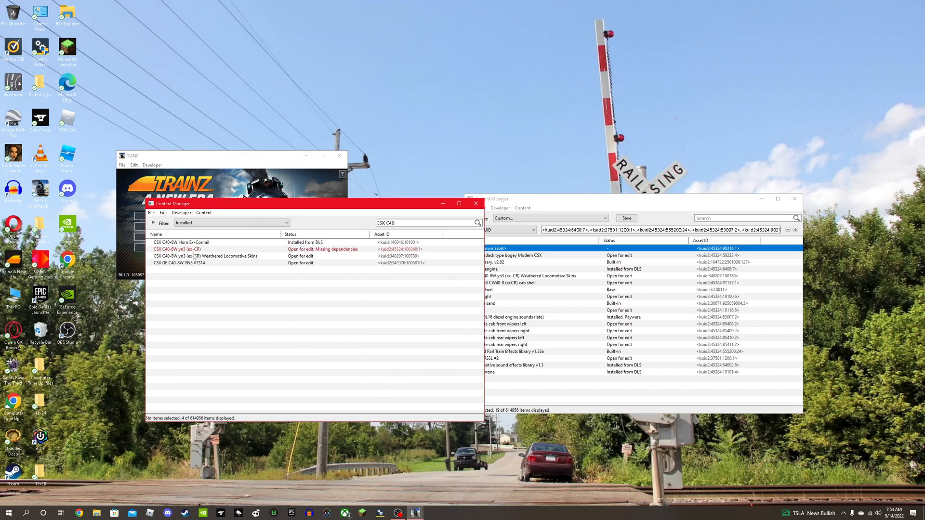
Browse the ex-CR asset's Open submenu and review the Weathered Locomotive Skins asset details.
{"action": "right_click", "coordinate": [178, 248]}
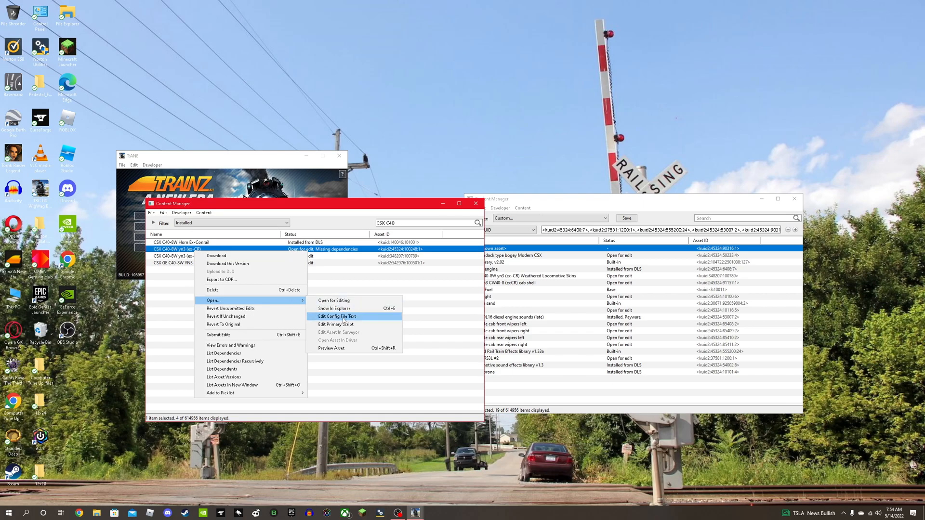
{"action": "left_click", "coordinate": [337, 317]}
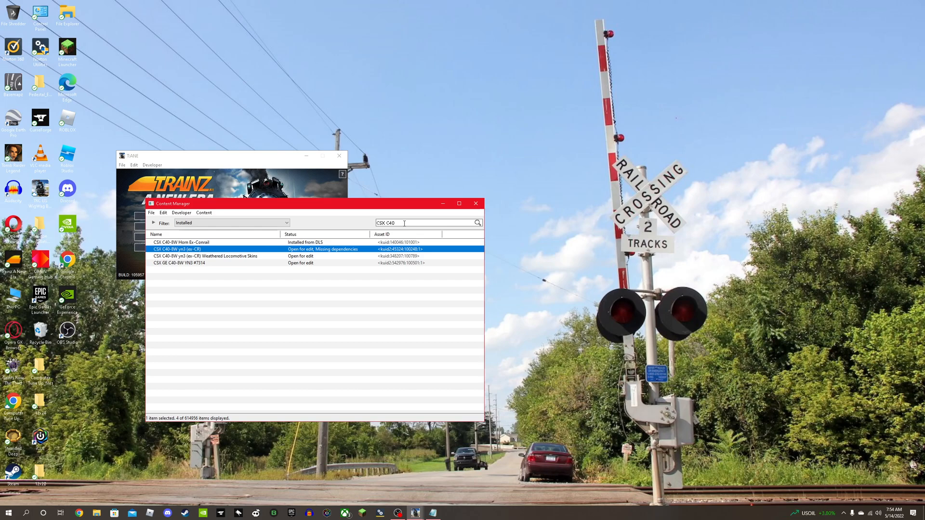
{"action": "double_click", "coordinate": [206, 256]}
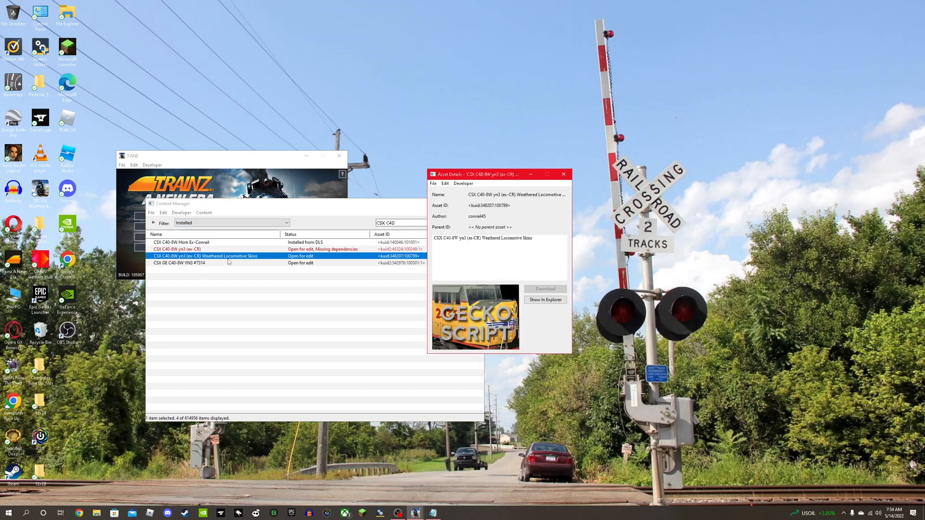
{"action": "left_click", "coordinate": [561, 174]}
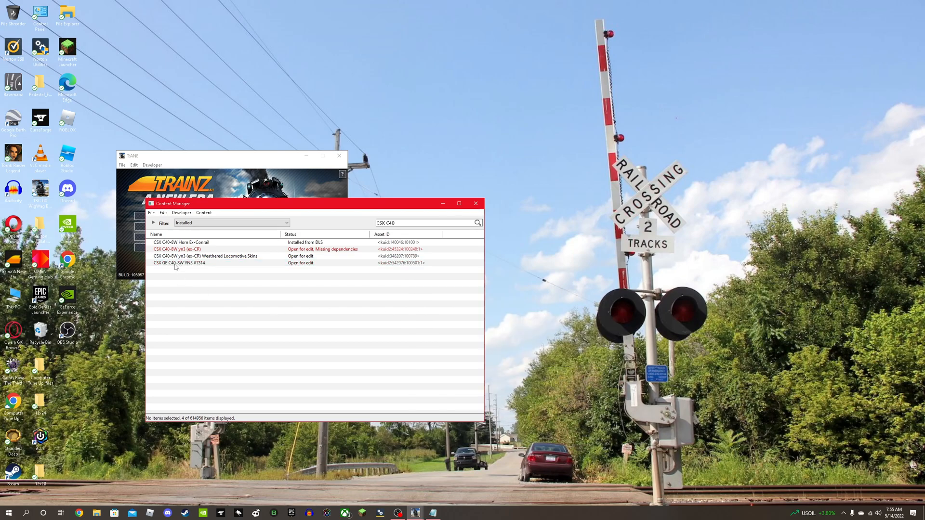
Review the details of the working CSX GE C40-8W YN3 #7314 asset.
{"action": "double_click", "coordinate": [179, 263]}
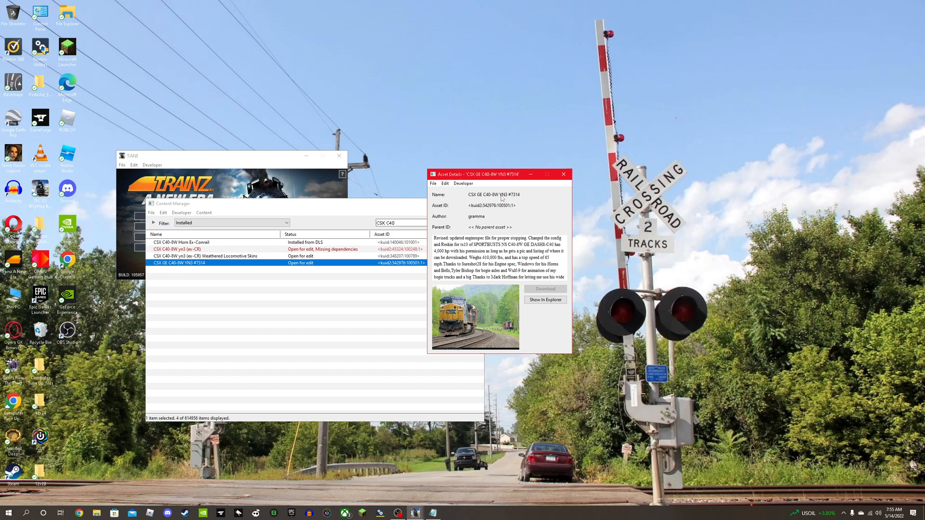
{"action": "left_click", "coordinate": [562, 174]}
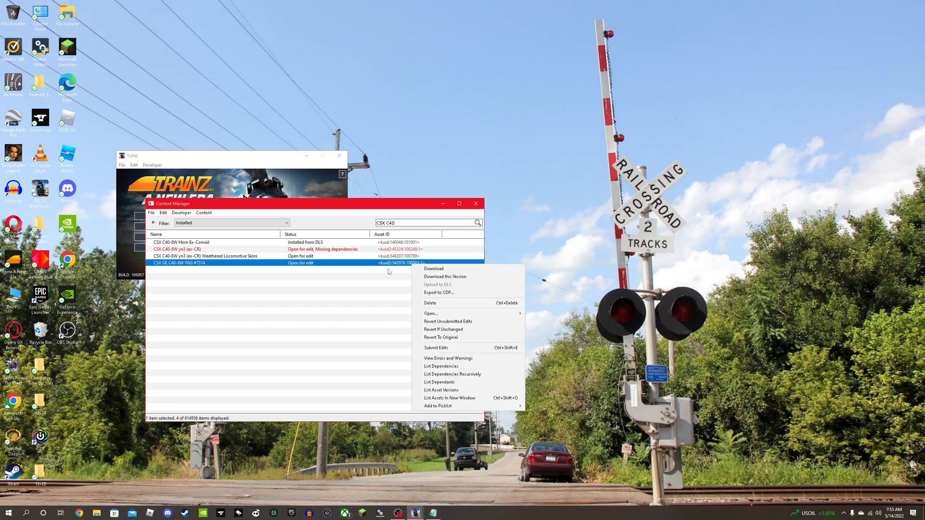
{"action": "mouse_move", "coordinate": [446, 322]}
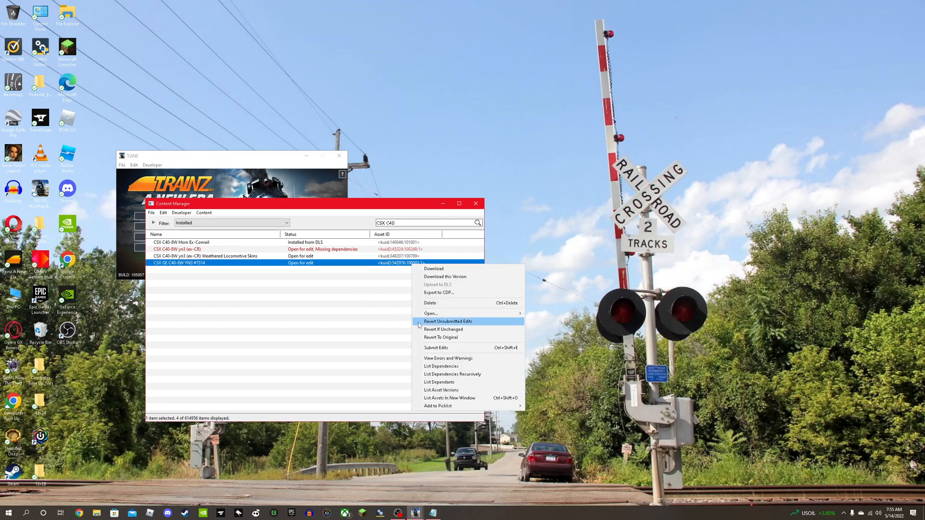
{"action": "mouse_move", "coordinate": [555, 328]}
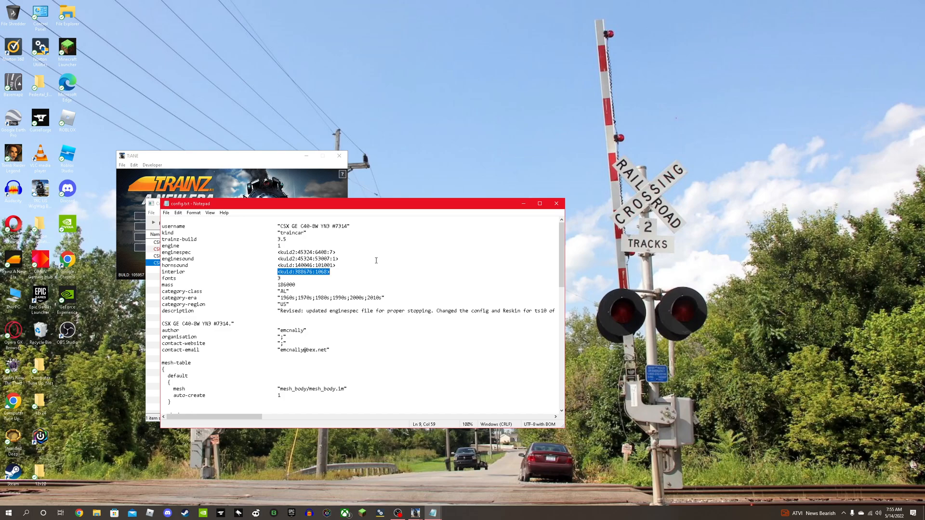
Copy the working interior KUID from the YN3 #7314 config.txt.
{"action": "right_click", "coordinate": [326, 272]}
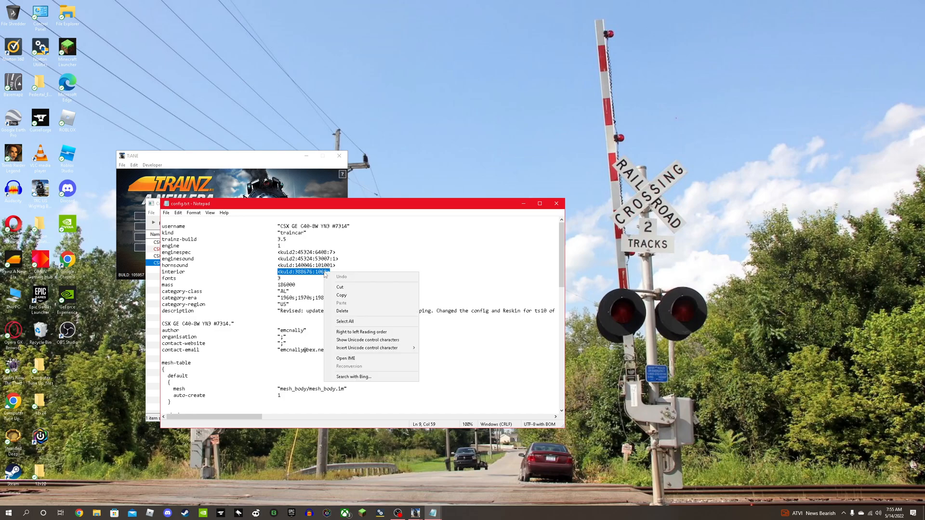
{"action": "left_click", "coordinate": [375, 260]}
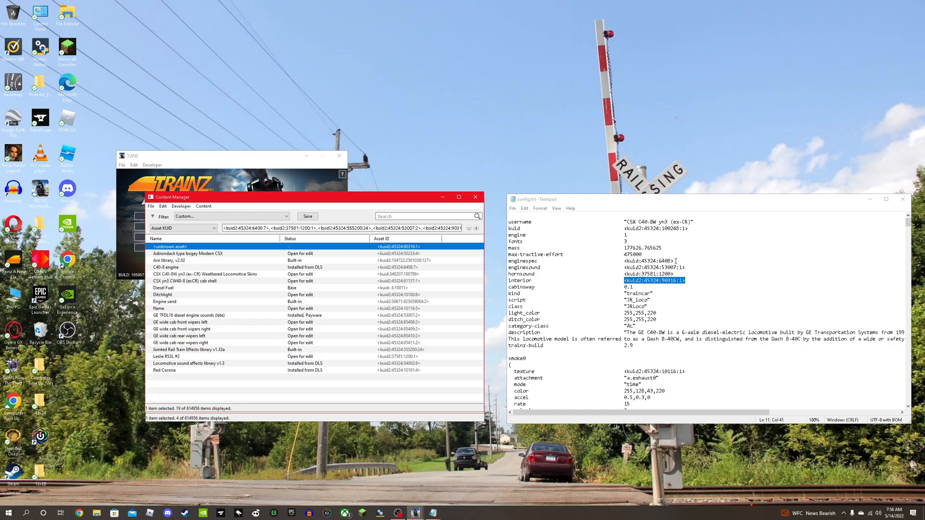
Paste kuid:308676:10600 as the ex-CR interior value and move down to the kuid-table.
{"action": "right_click", "coordinate": [653, 280]}
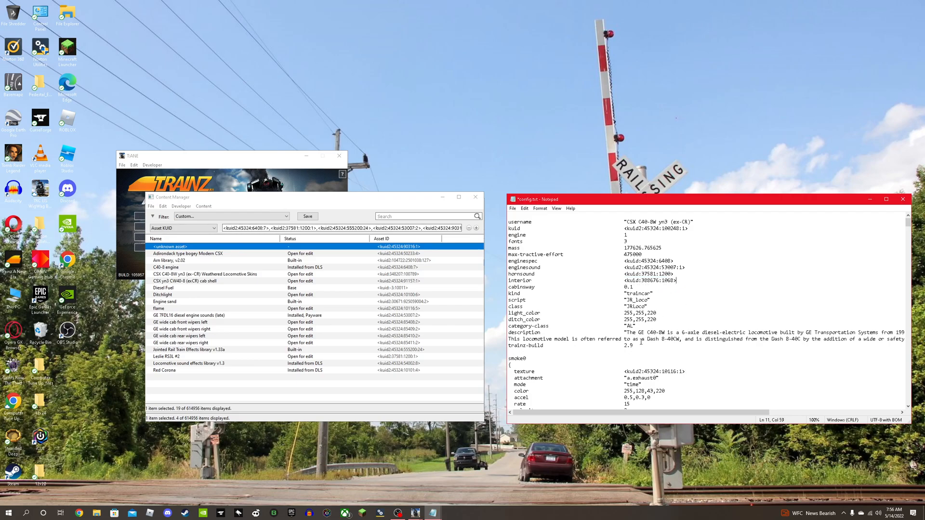
{"action": "scroll", "scroll_direction": "down", "scroll_amount": 3}
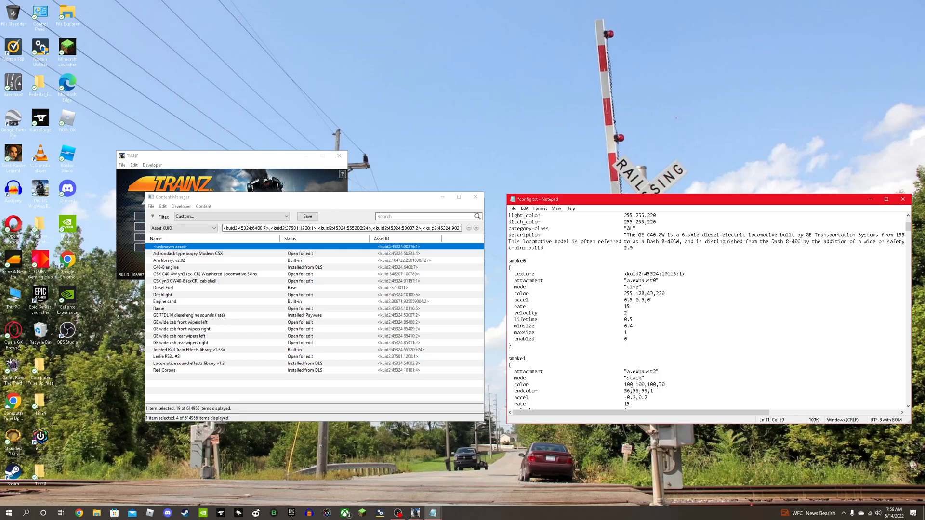
{"action": "scroll", "scroll_direction": "down", "scroll_amount": 3}
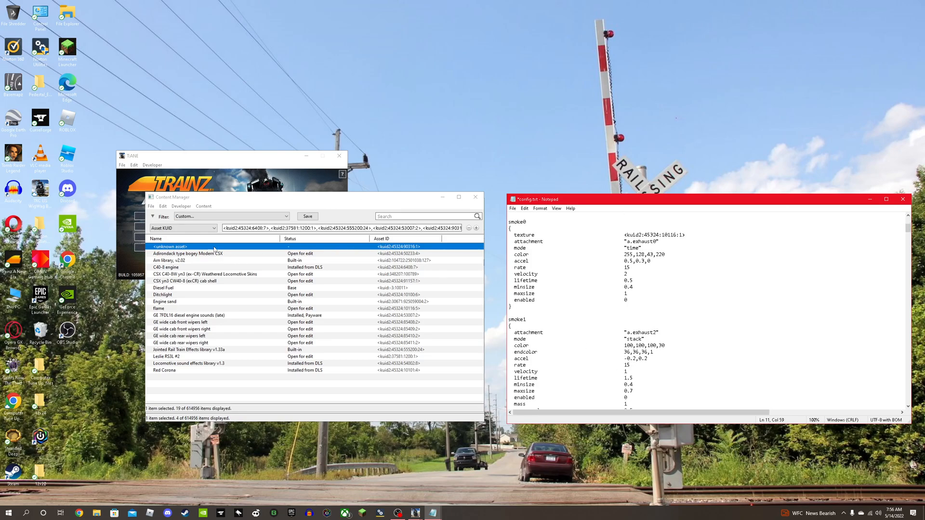
{"action": "scroll", "scroll_direction": "down", "scroll_amount": 3}
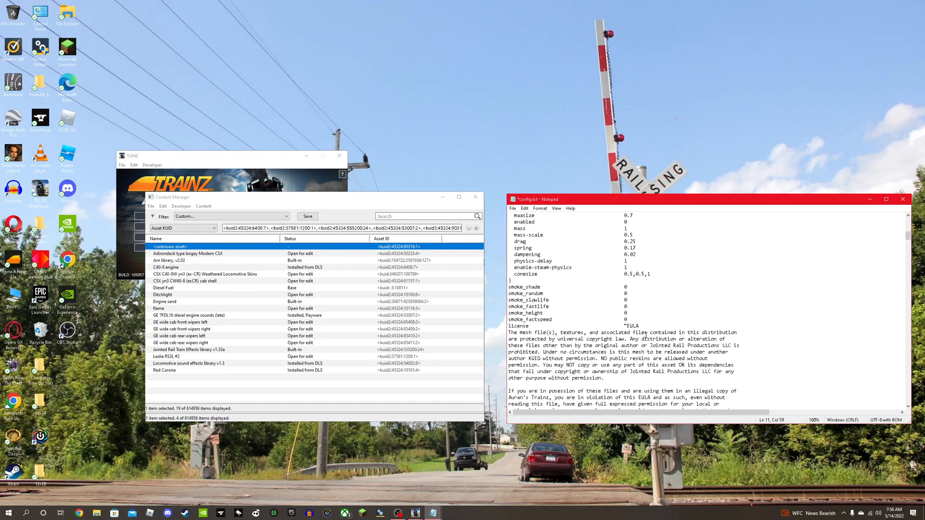
{"action": "scroll", "scroll_direction": "down", "scroll_amount": 3}
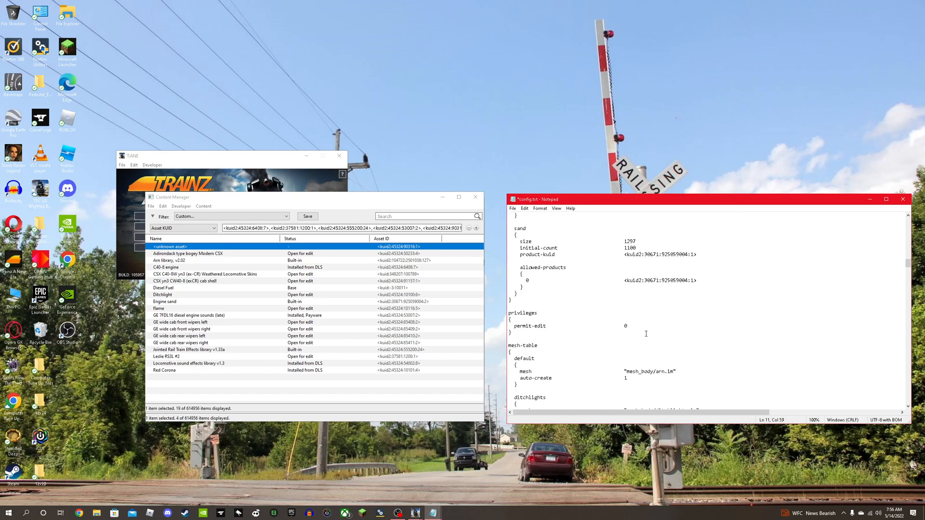
{"action": "scroll", "scroll_direction": "down", "scroll_amount": 3}
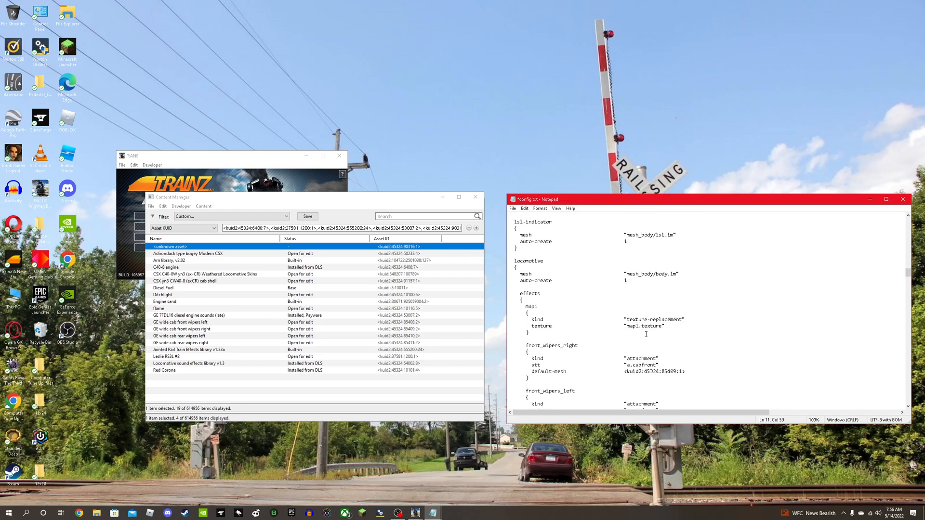
{"action": "scroll", "scroll_direction": "down", "scroll_amount": 3}
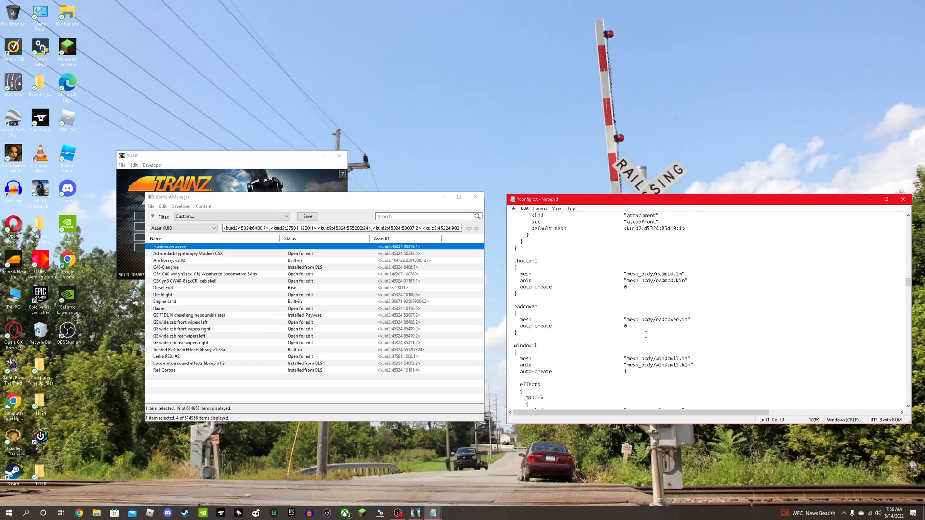
{"action": "scroll", "scroll_direction": "down", "scroll_amount": 3}
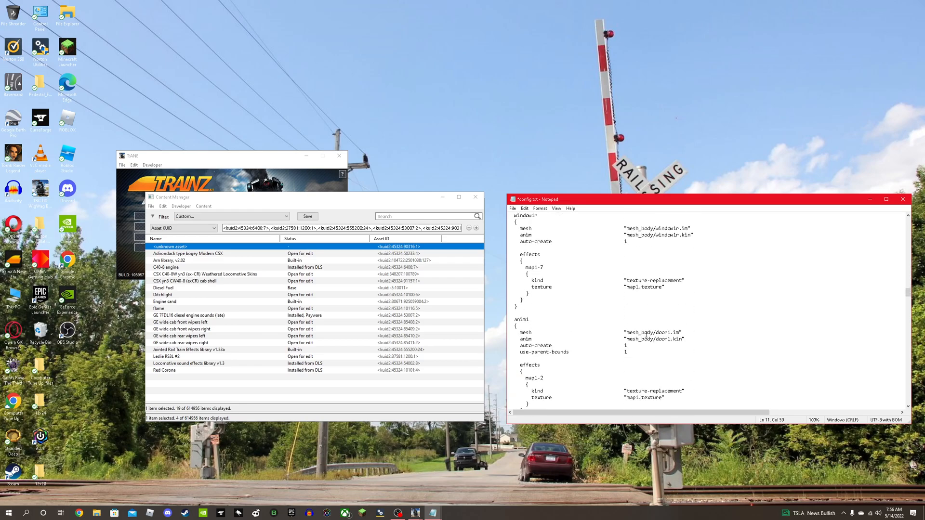
{"action": "scroll", "scroll_direction": "down", "scroll_amount": 3}
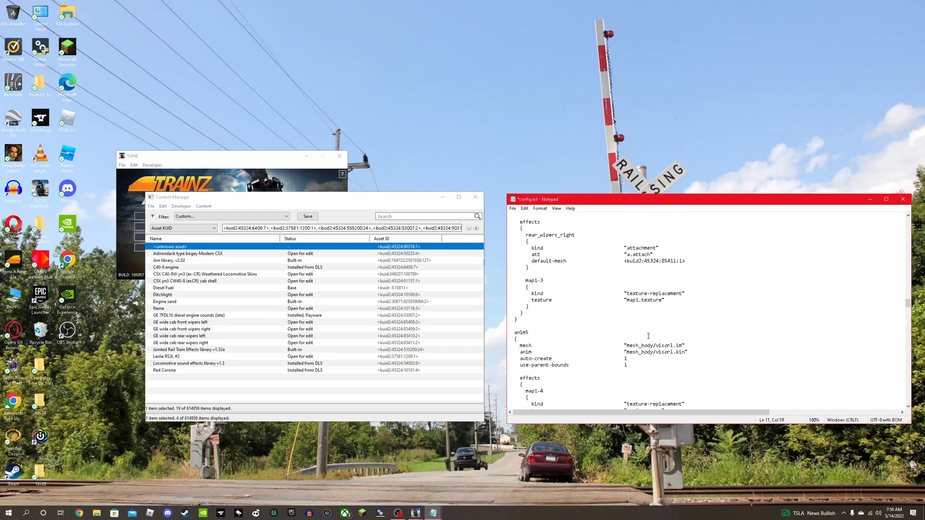
{"action": "scroll", "scroll_direction": "down", "scroll_amount": 3}
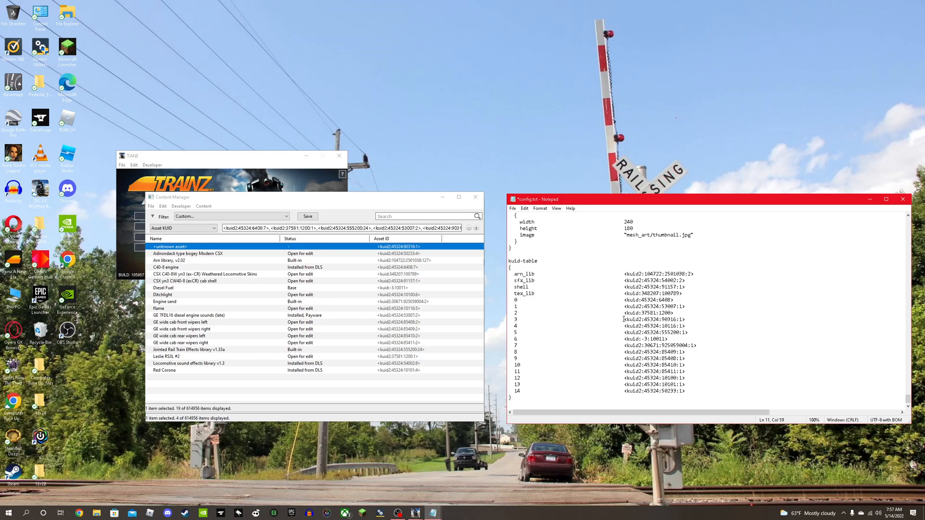
Replace kuid-table entry 3 with kuid:308676:10600 and save the config.
{"action": "double_click", "coordinate": [652, 319]}
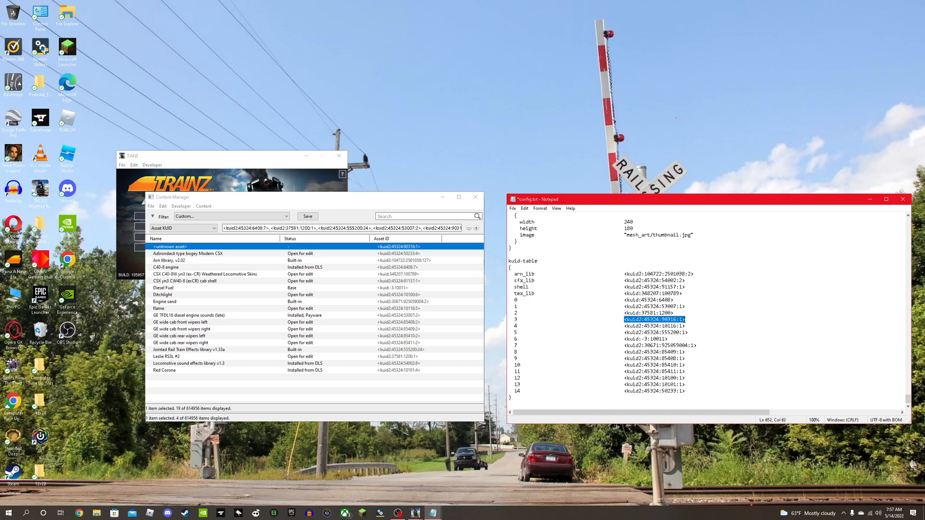
{"action": "right_click", "coordinate": [652, 319]}
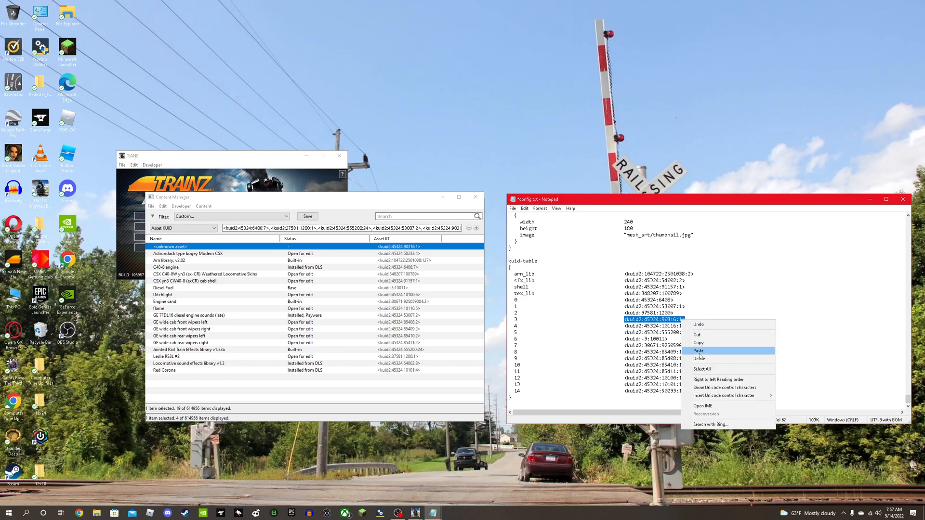
{"action": "left_click", "coordinate": [698, 350]}
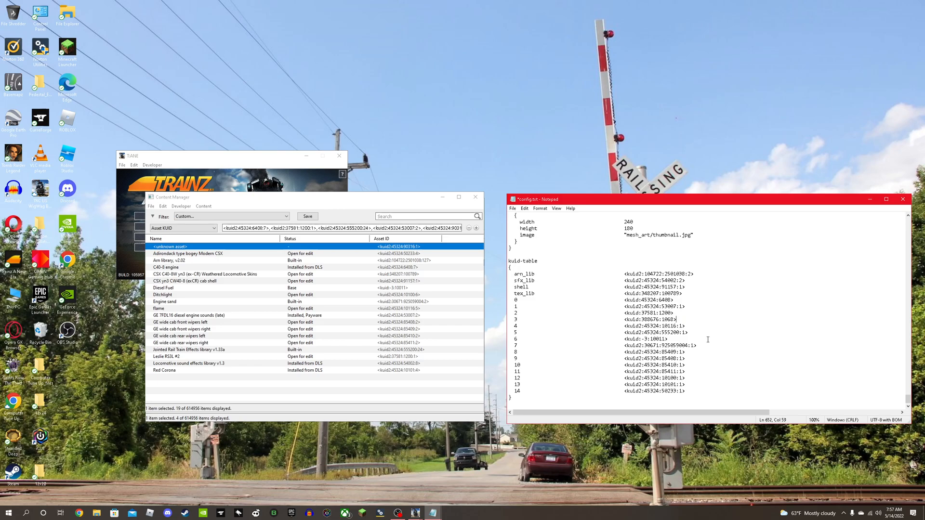
{"action": "left_click", "coordinate": [512, 208]}
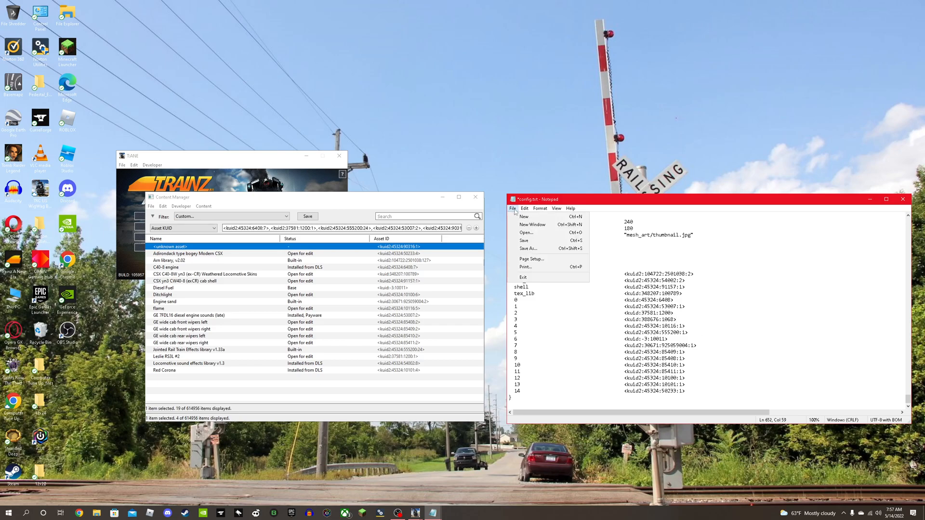
{"action": "mouse_move", "coordinate": [523, 240]}
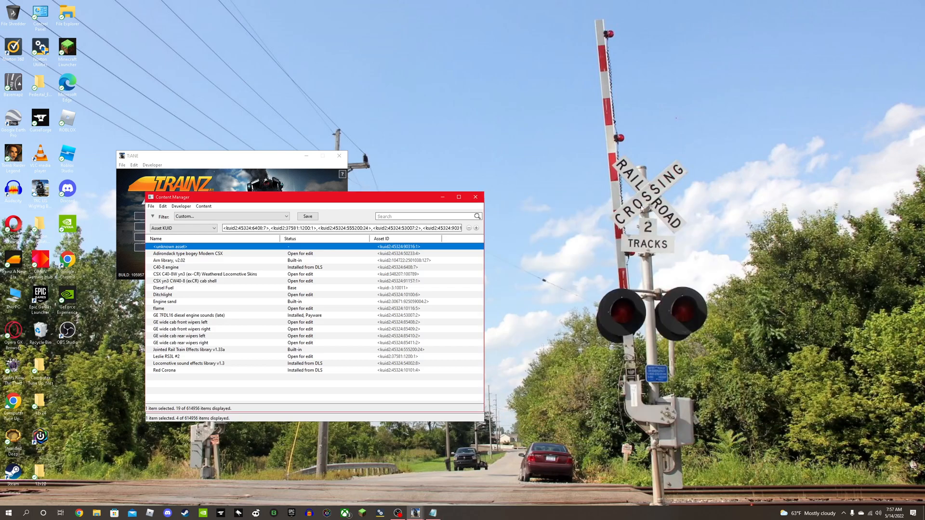
Search 'CSX C40' again and submit edits on the ex-CR asset, turning its status to Modified.
{"action": "type", "text": "CSX C40"}
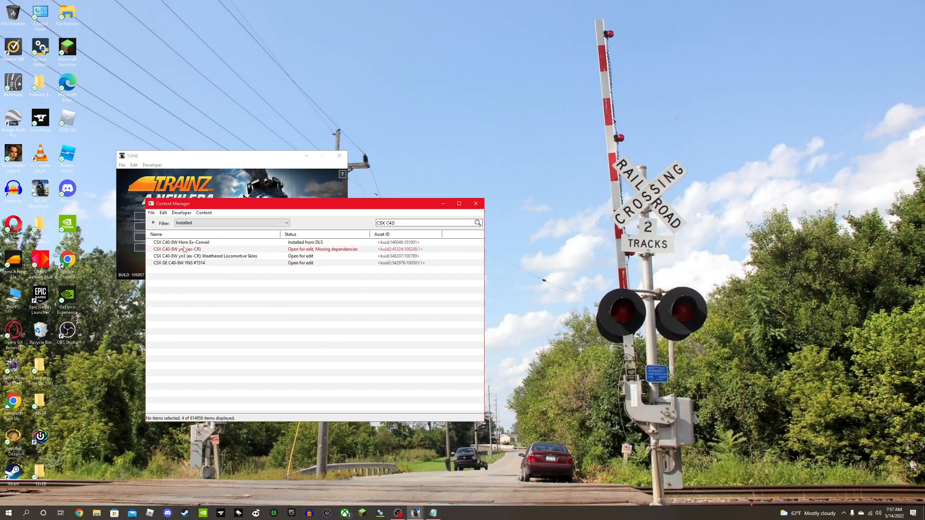
{"action": "right_click", "coordinate": [177, 248]}
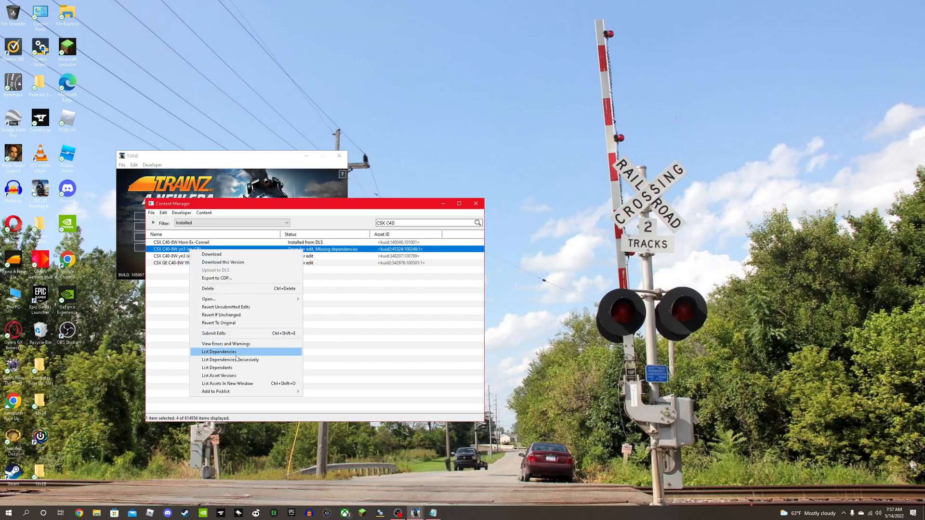
{"action": "left_click", "coordinate": [213, 334]}
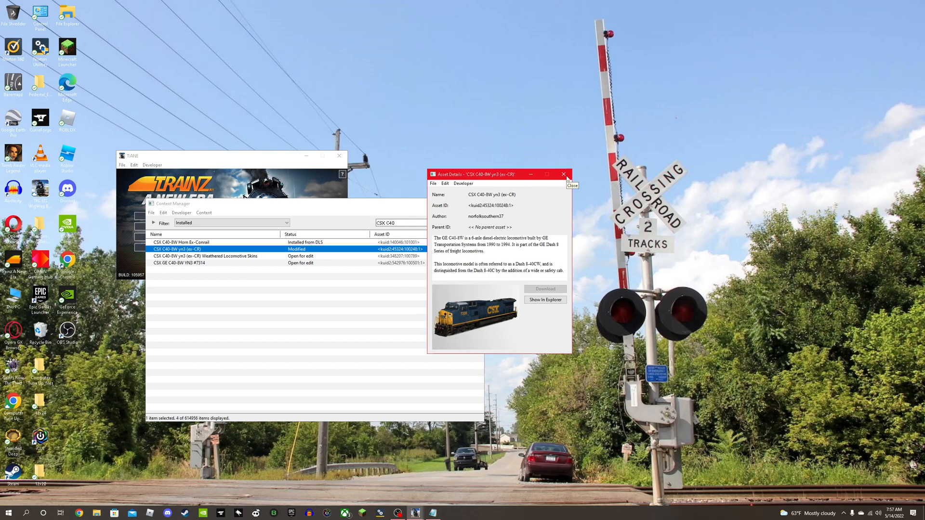
Close the ex-CR asset details window, leaving it listed as Modified.
{"action": "left_click", "coordinate": [562, 174]}
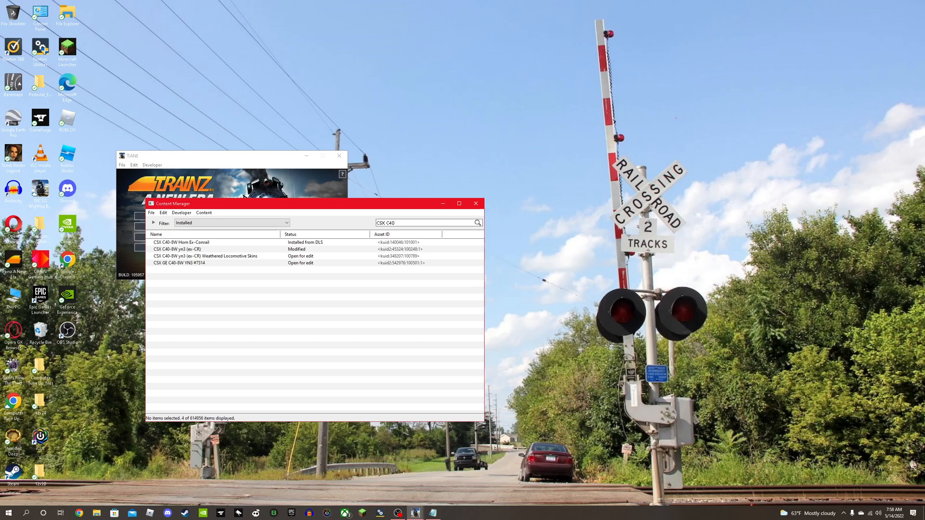
{"action": "mouse_move", "coordinate": [783, 479]}
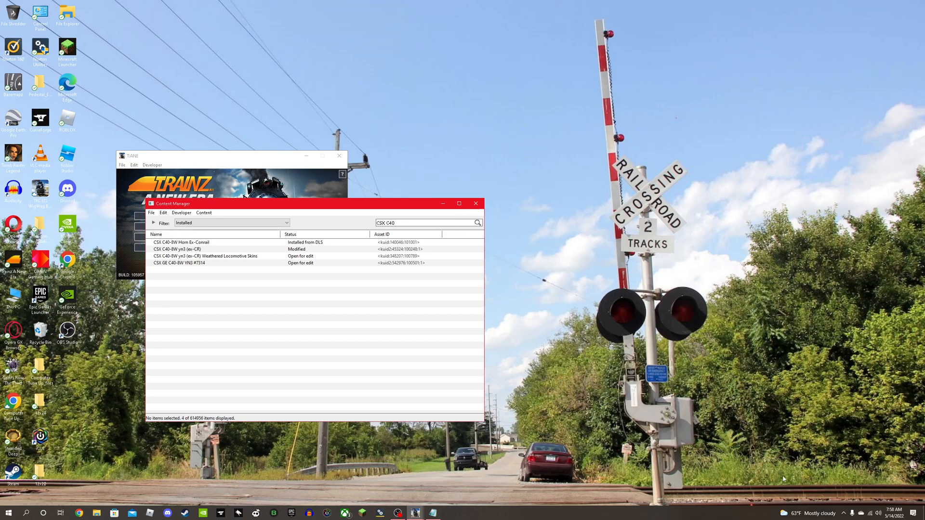